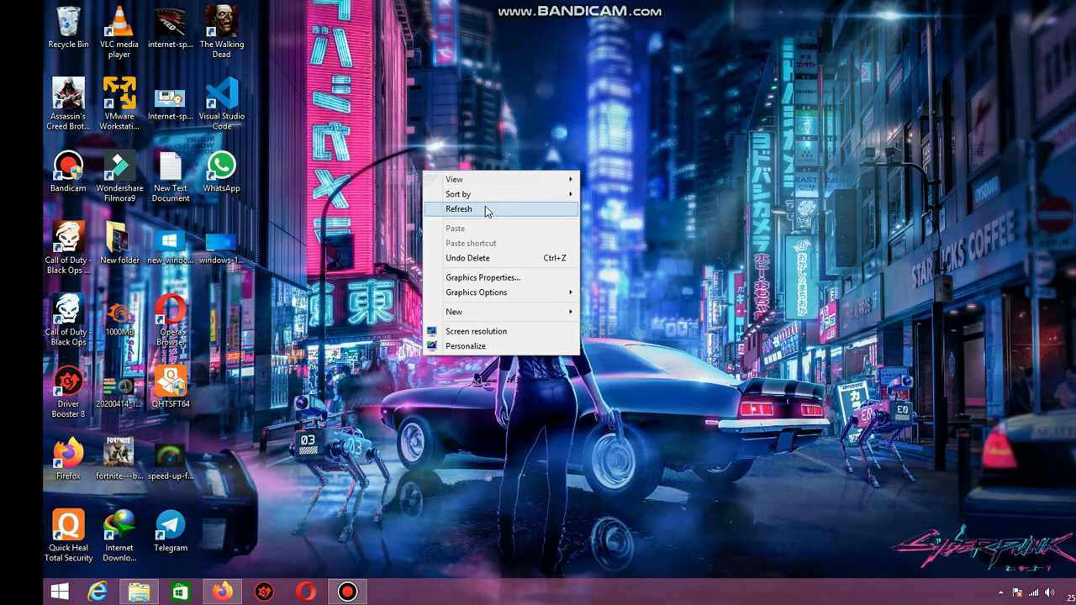
Refresh the desktop, then launch services.msc from the Run dialog
click(459, 209)
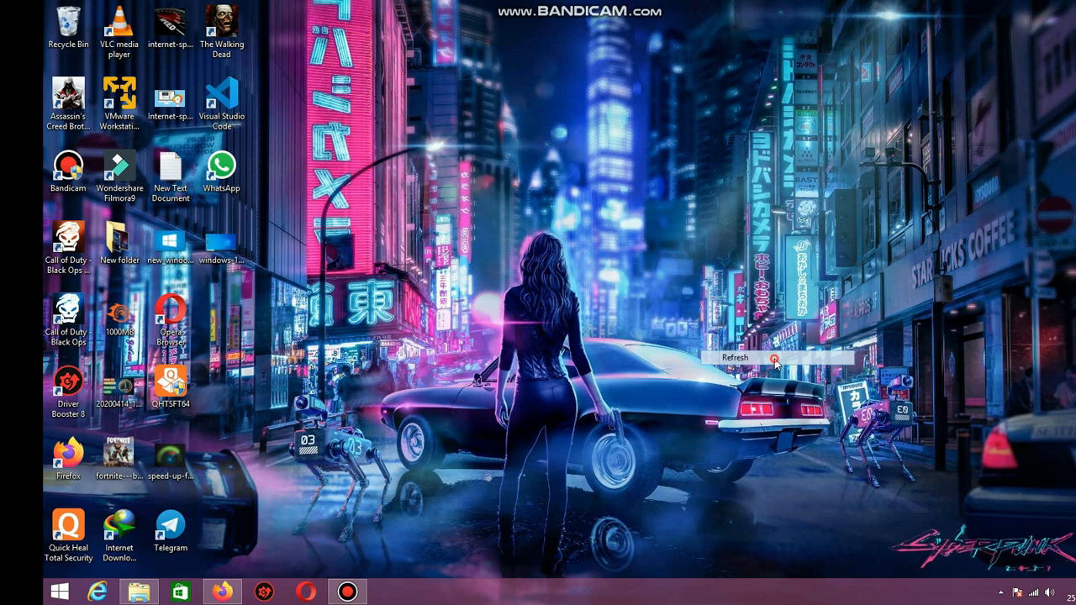
click(735, 358)
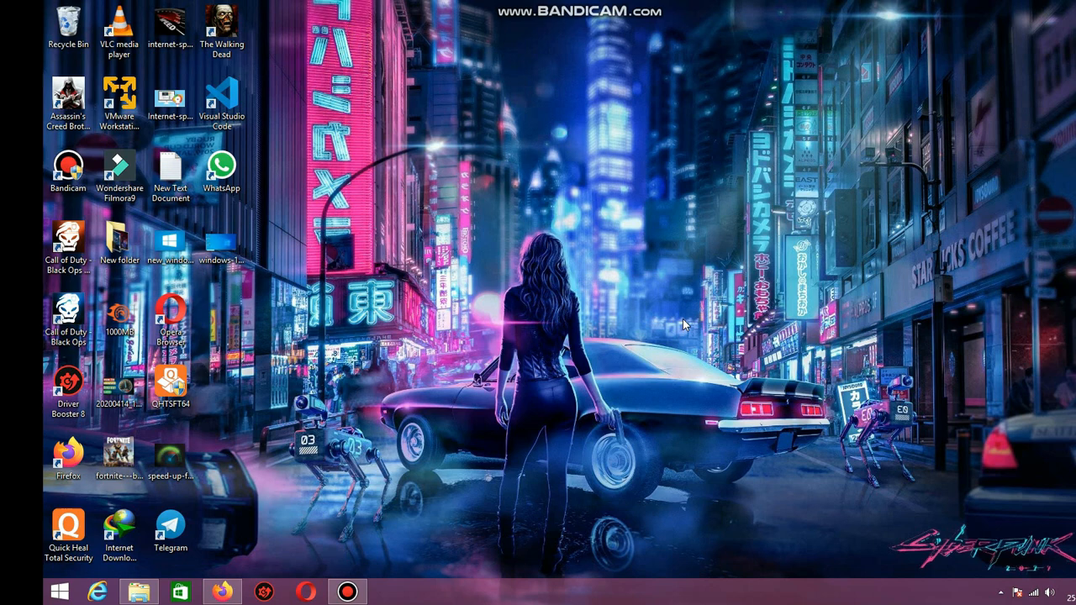
key(Win+r)
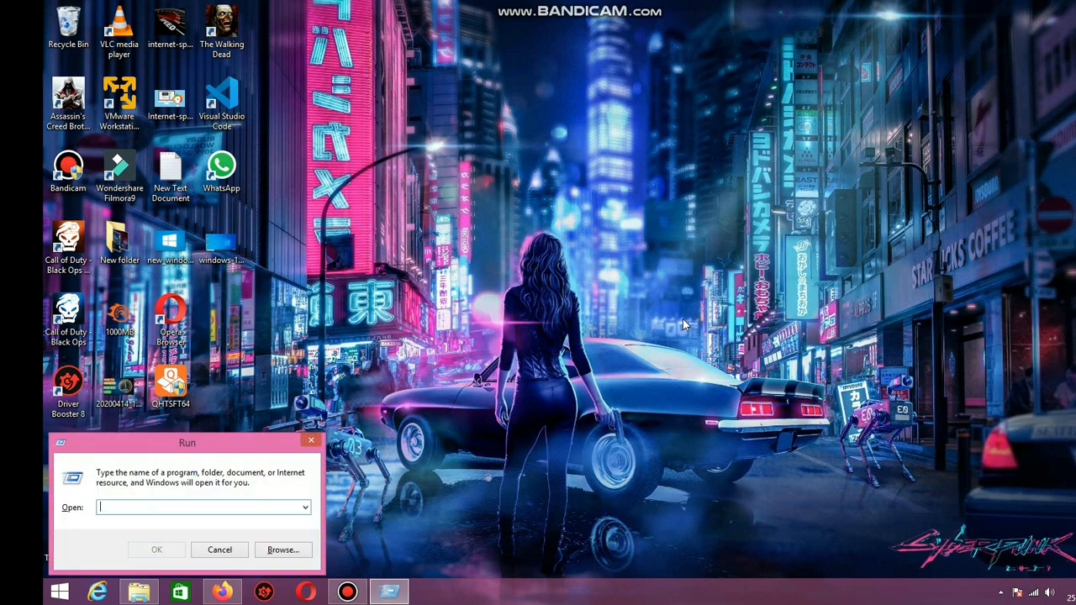
text(services.msc)
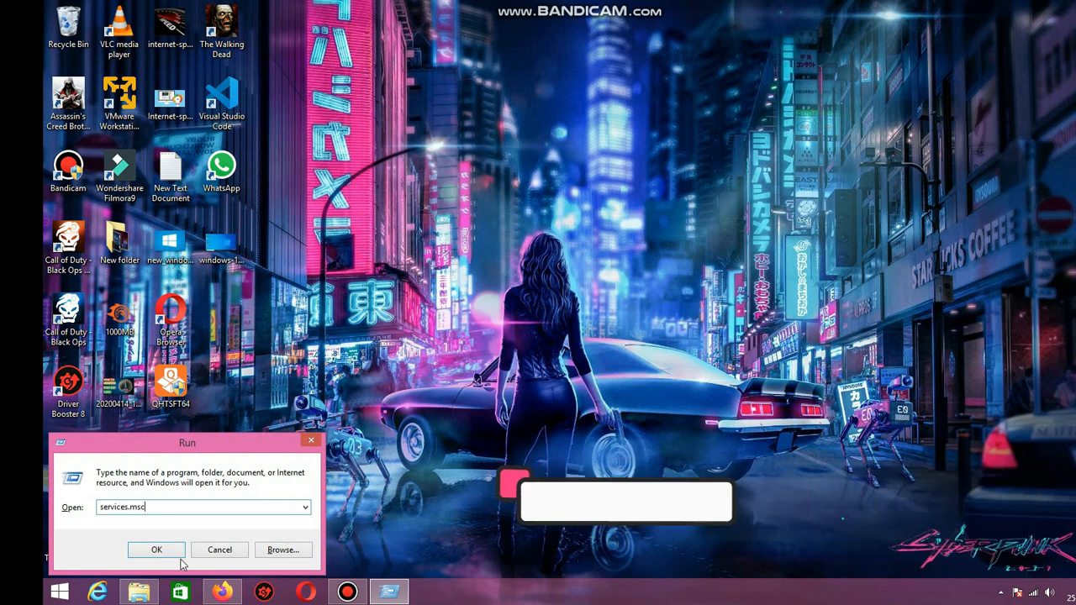
click(156, 549)
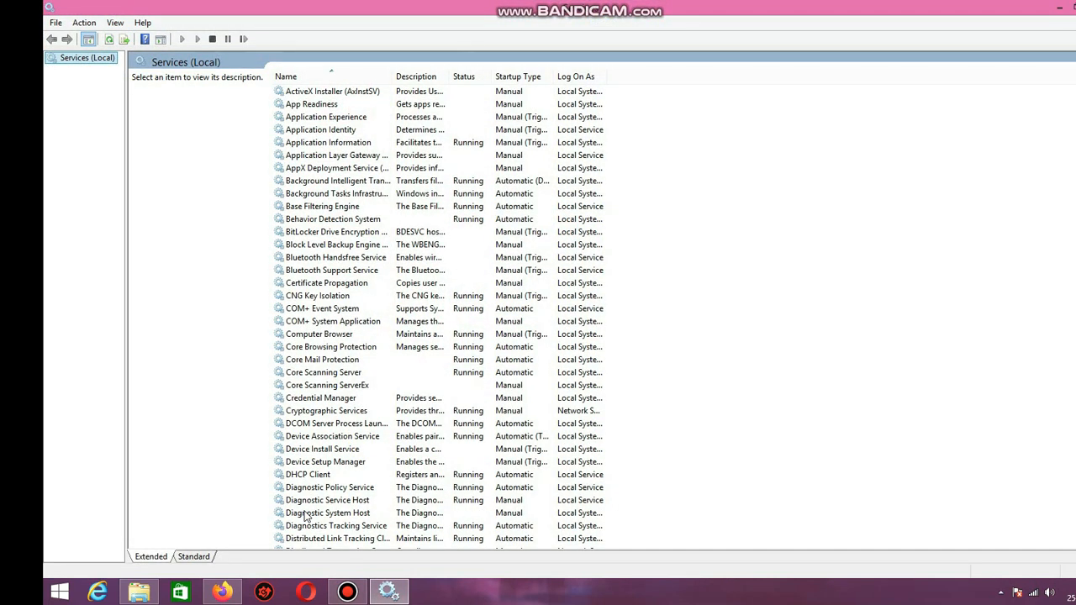
Stop Windows Search and its dependent Windows Media Player Network Sharing Service
scroll(down, 3)
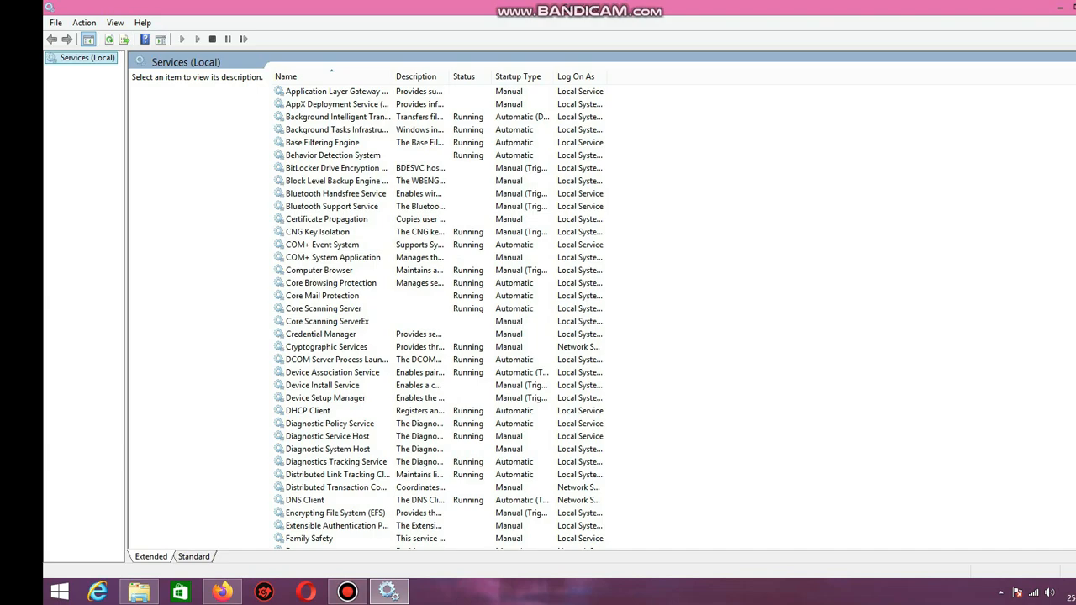
scroll(down, 3)
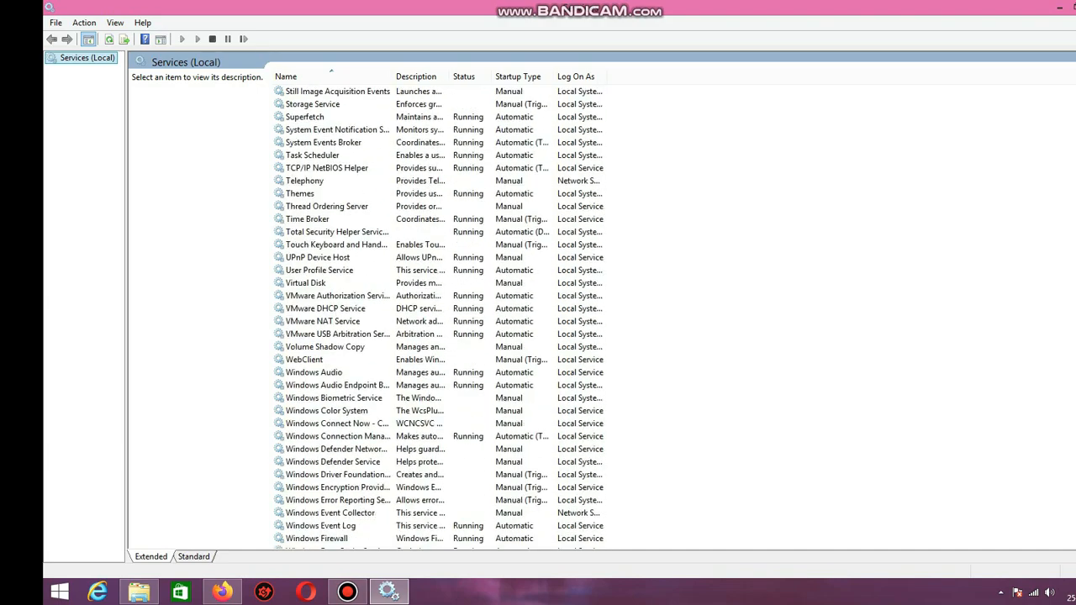
scroll(down, 3)
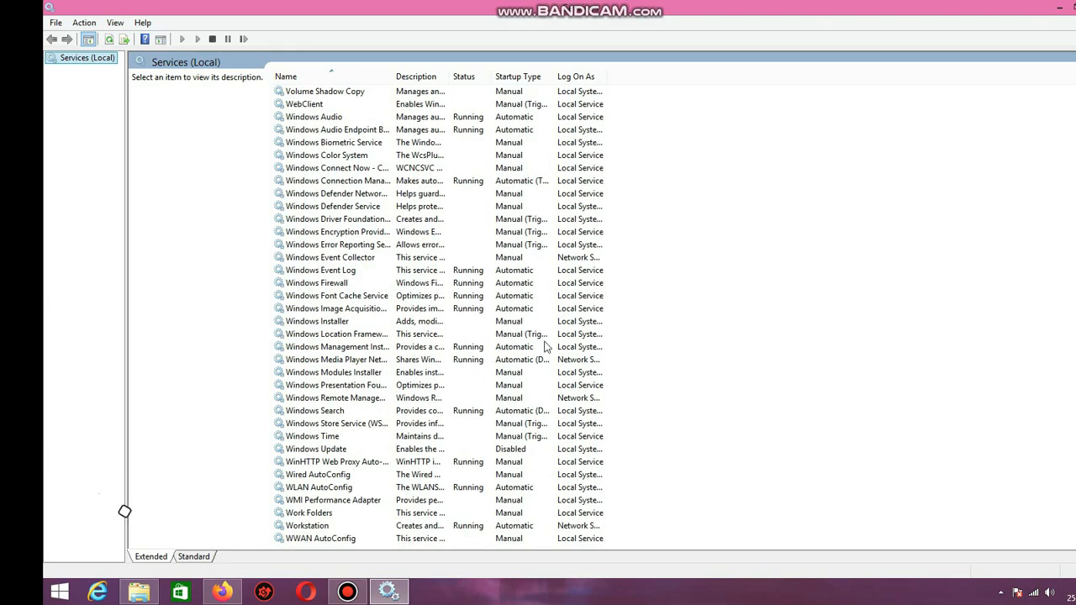
click(315, 410)
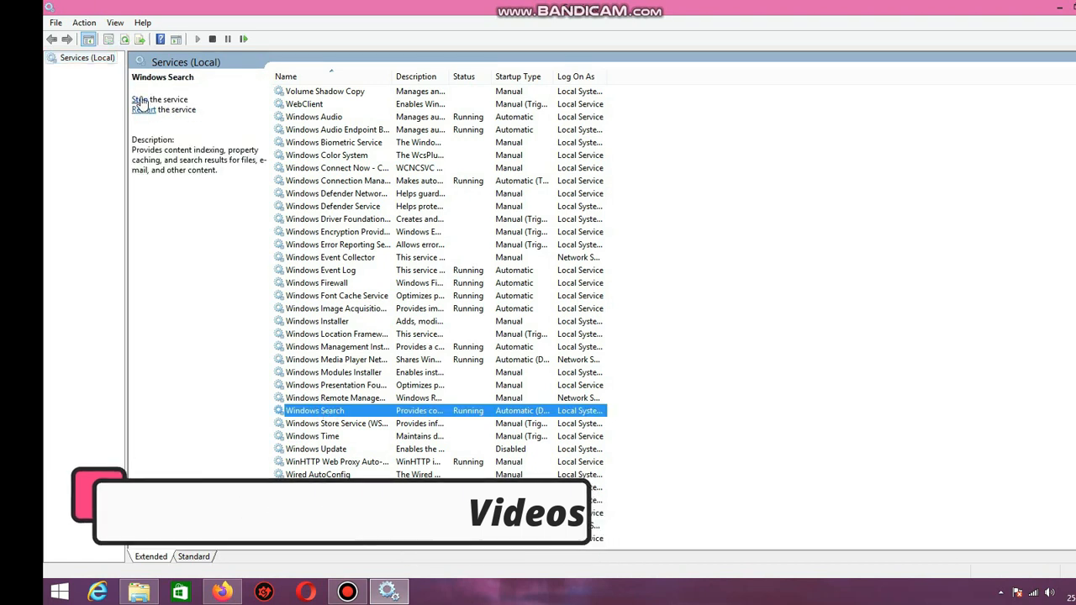
click(159, 99)
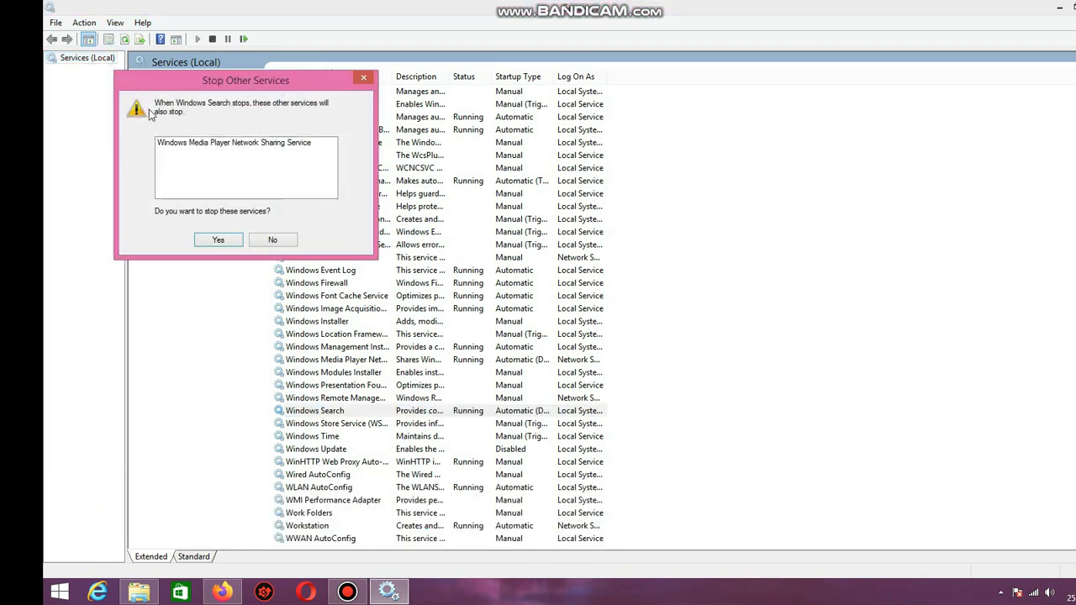
click(217, 239)
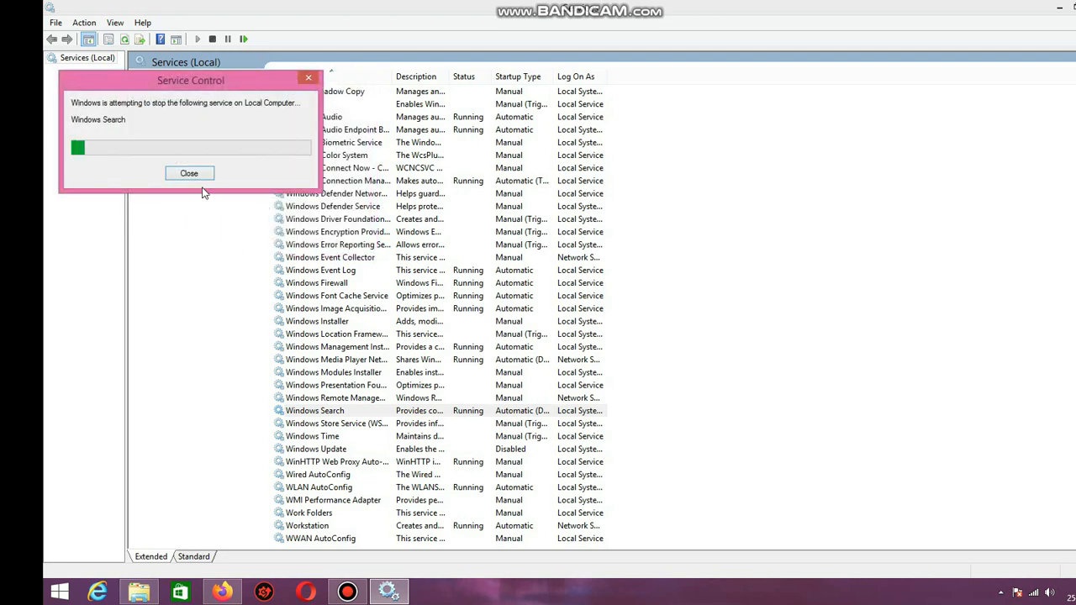
click(189, 173)
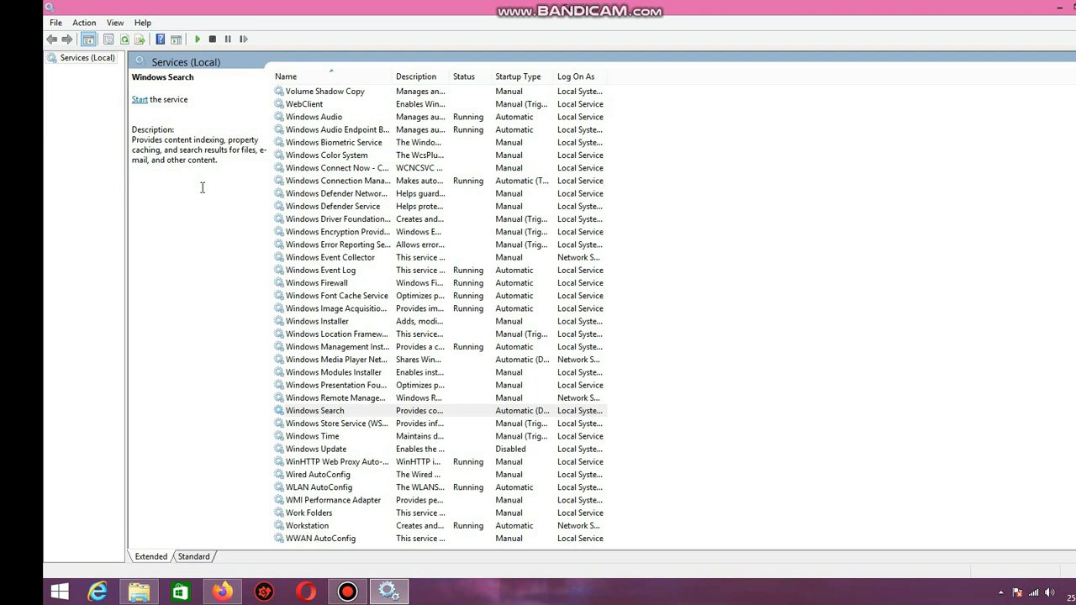
mouse_move(972, 334)
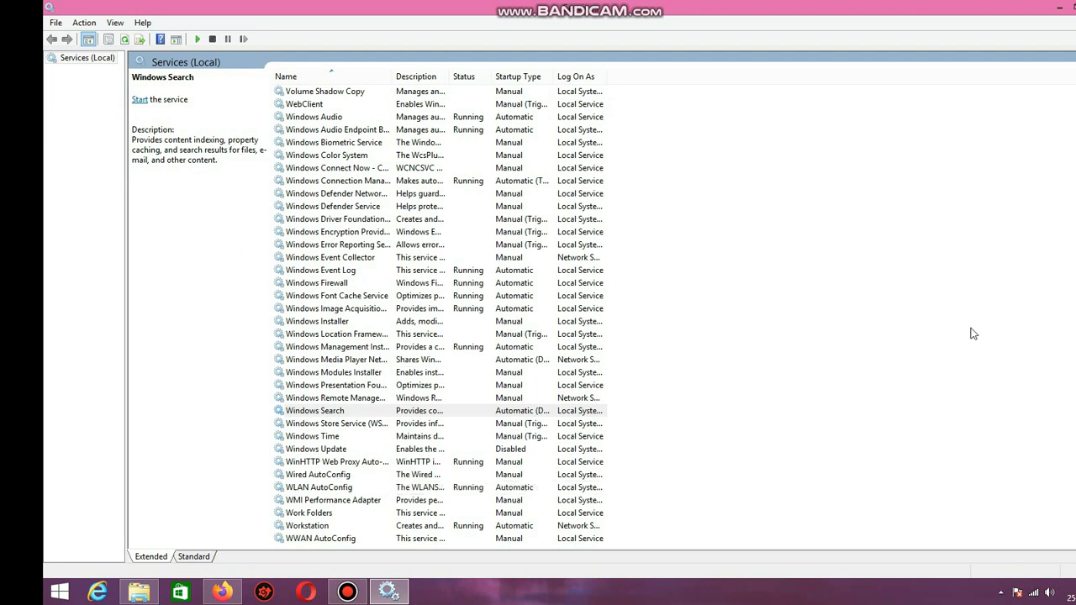
Change the Windows Search startup type to Disabled in its Properties and confirm
right_click(315, 411)
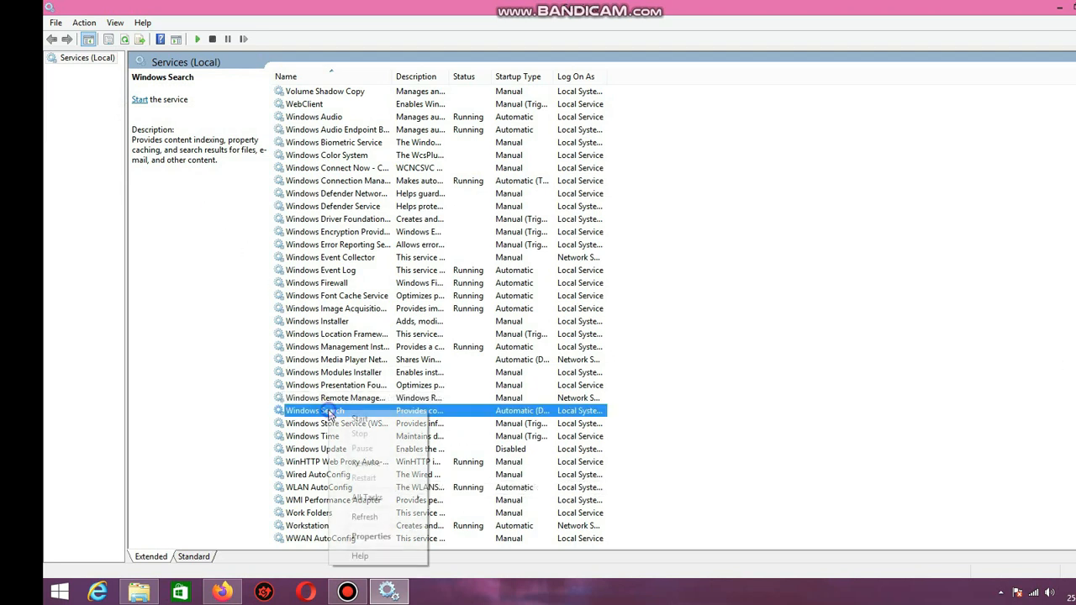
mouse_move(370, 536)
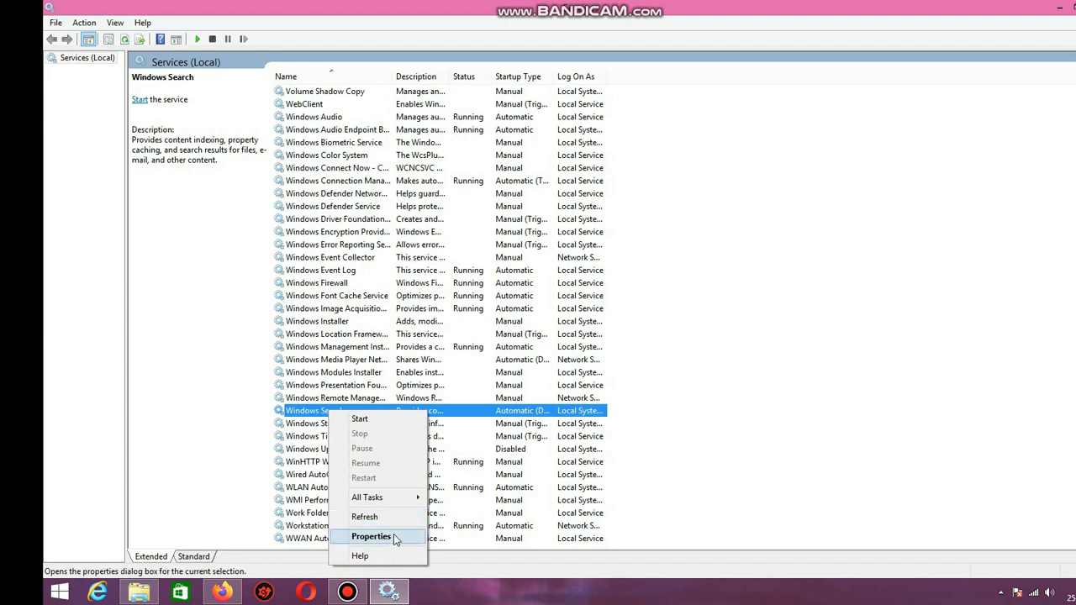
click(371, 537)
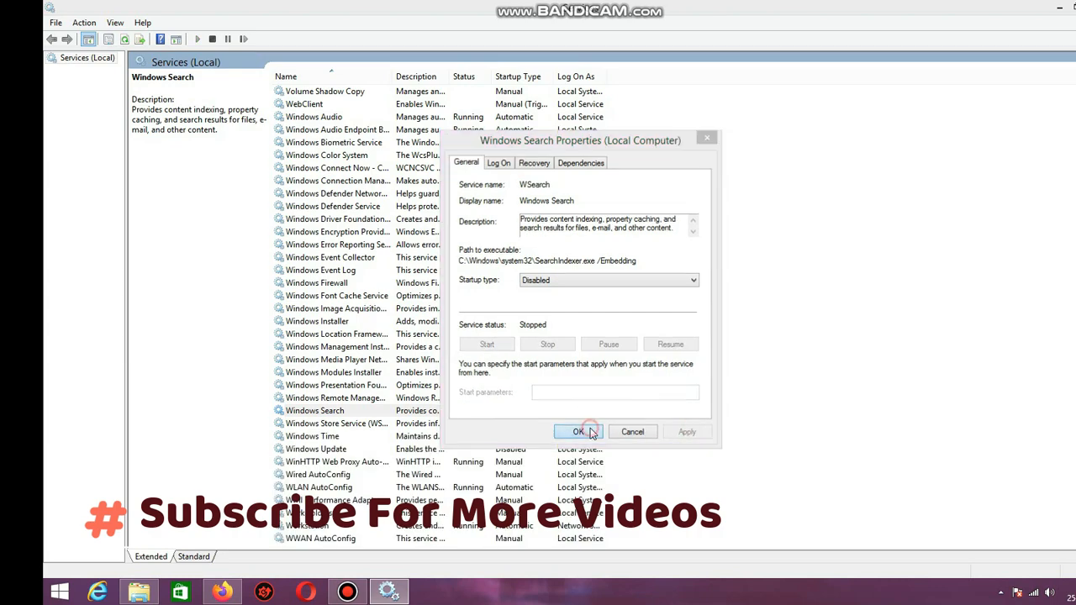
click(579, 431)
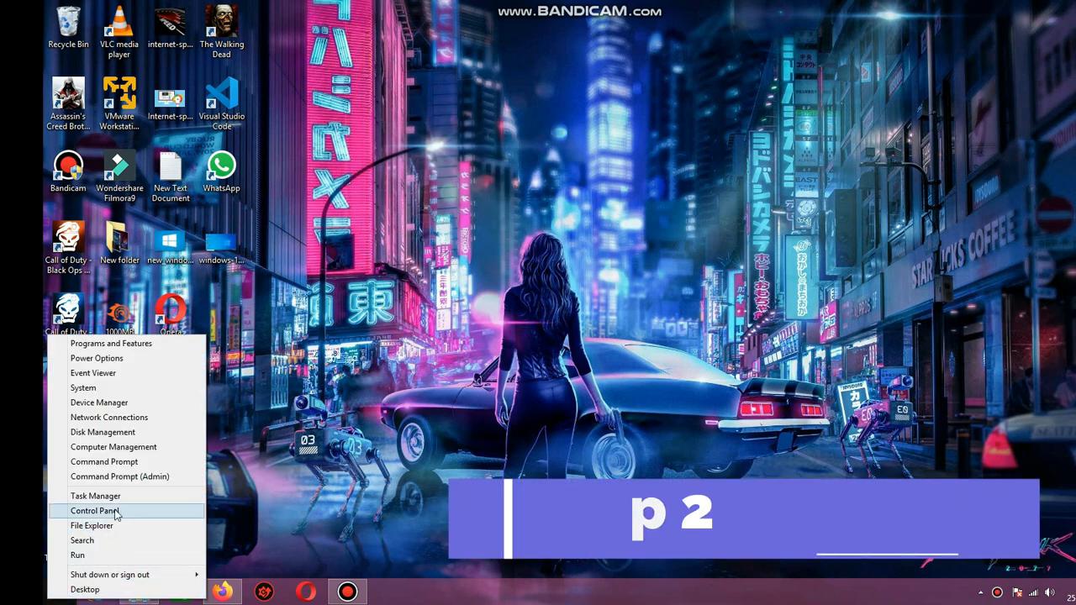
Search Control Panel for 'folder' and open Folder Options
click(94, 510)
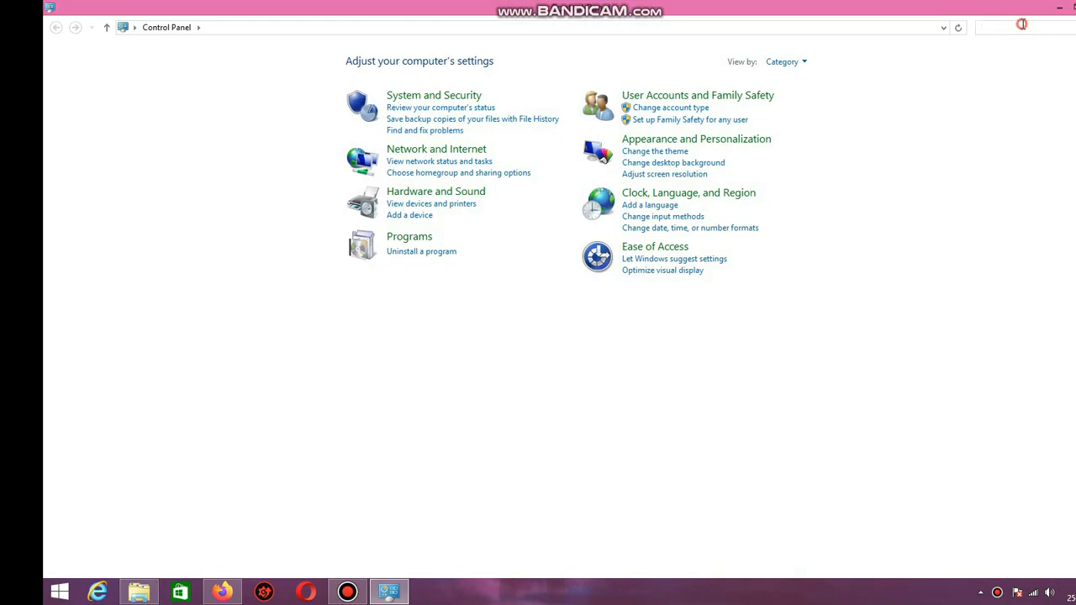
click(1017, 27)
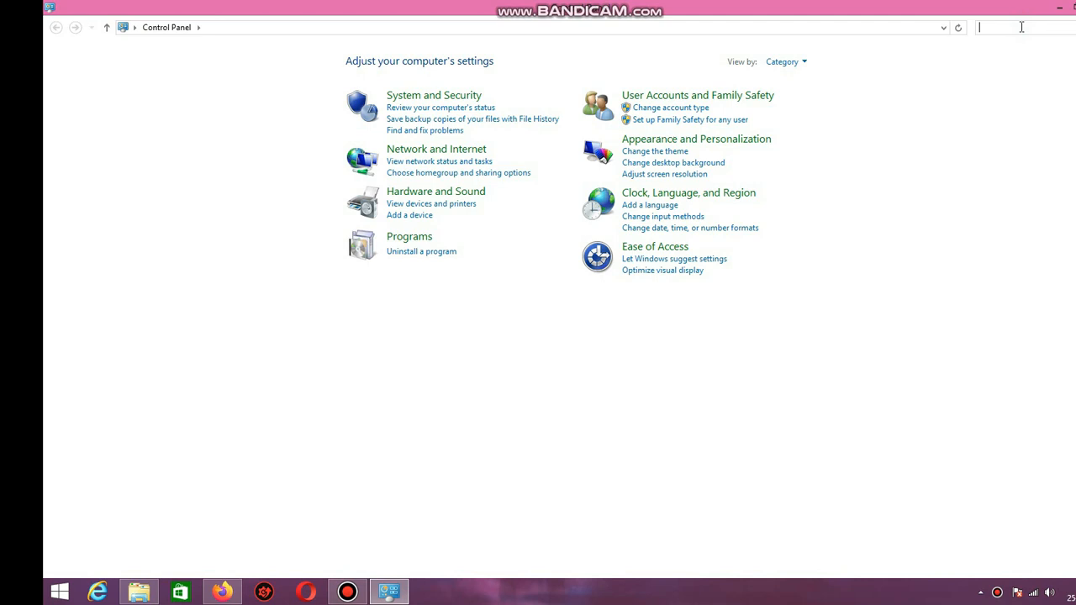
text(folder)
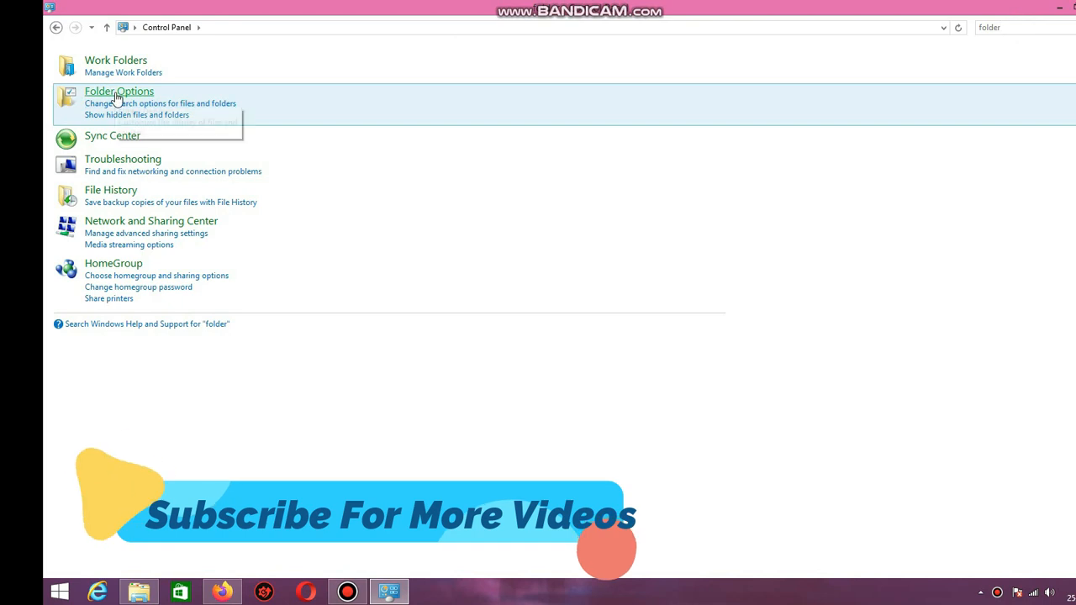
click(119, 91)
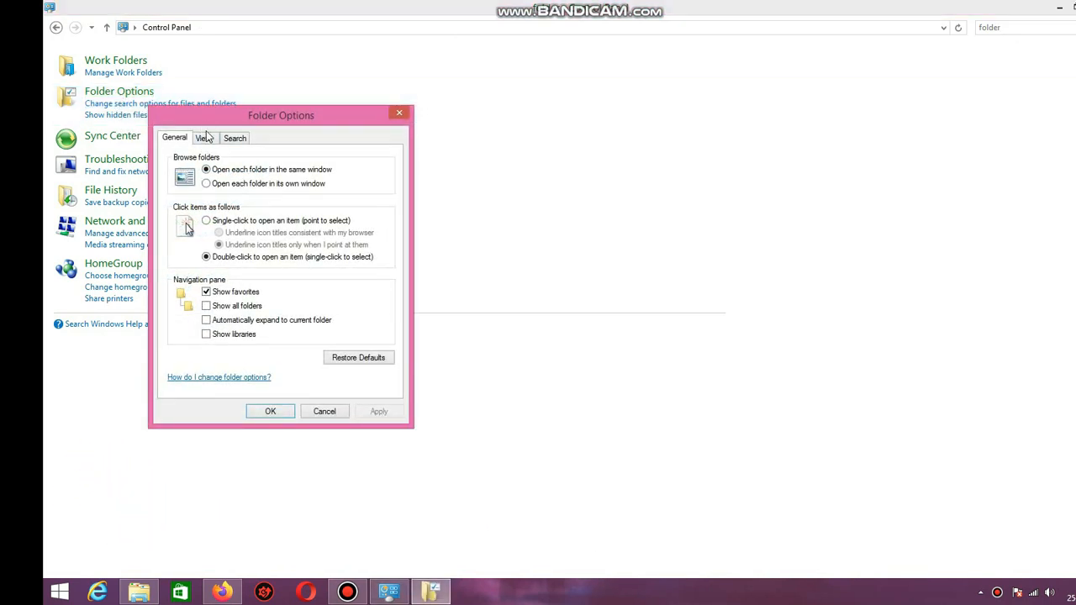
On the View tab, enable 'Always show icons, never thumbnails', disable 'Display file icon on thumbnails', and apply
click(203, 138)
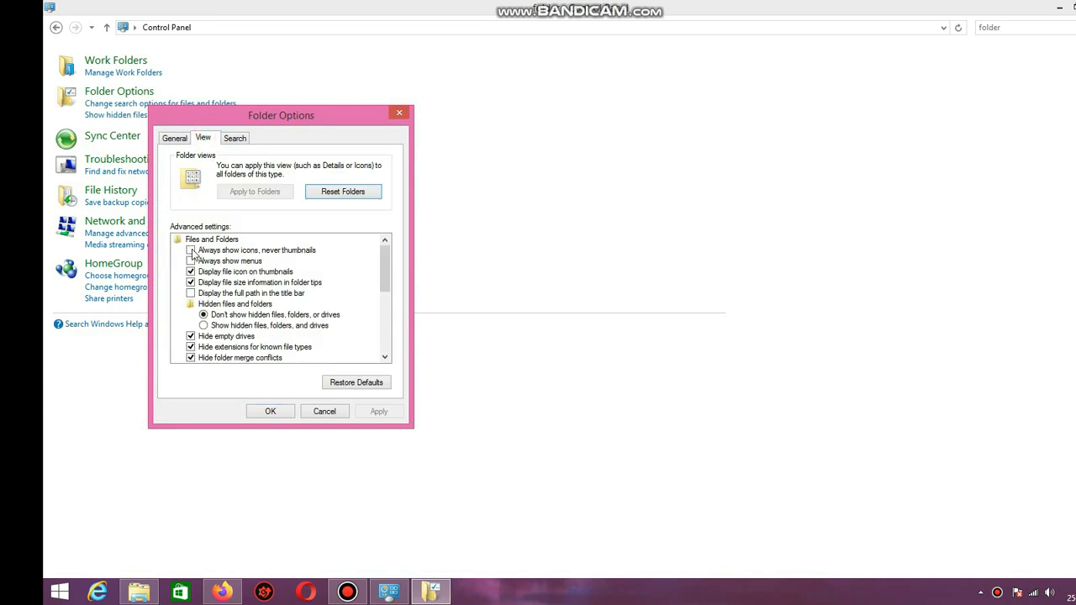
click(191, 250)
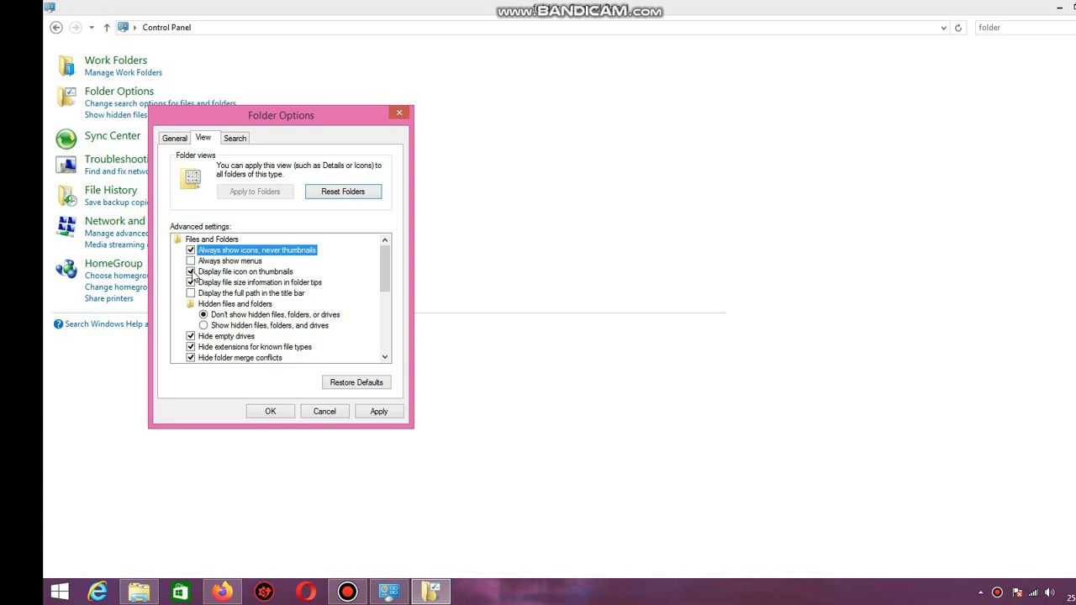
click(191, 272)
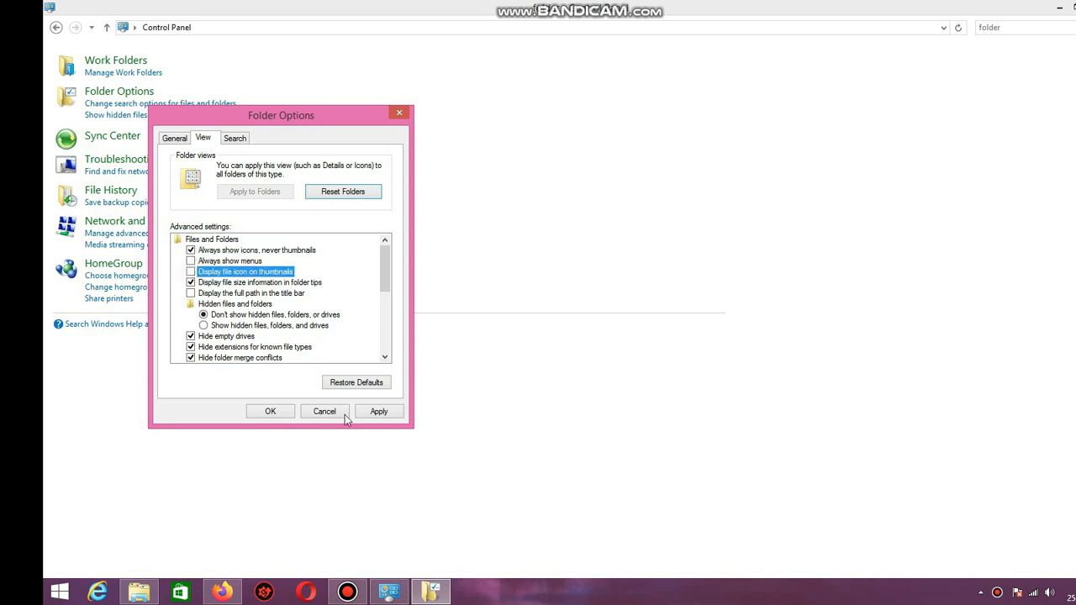
click(379, 411)
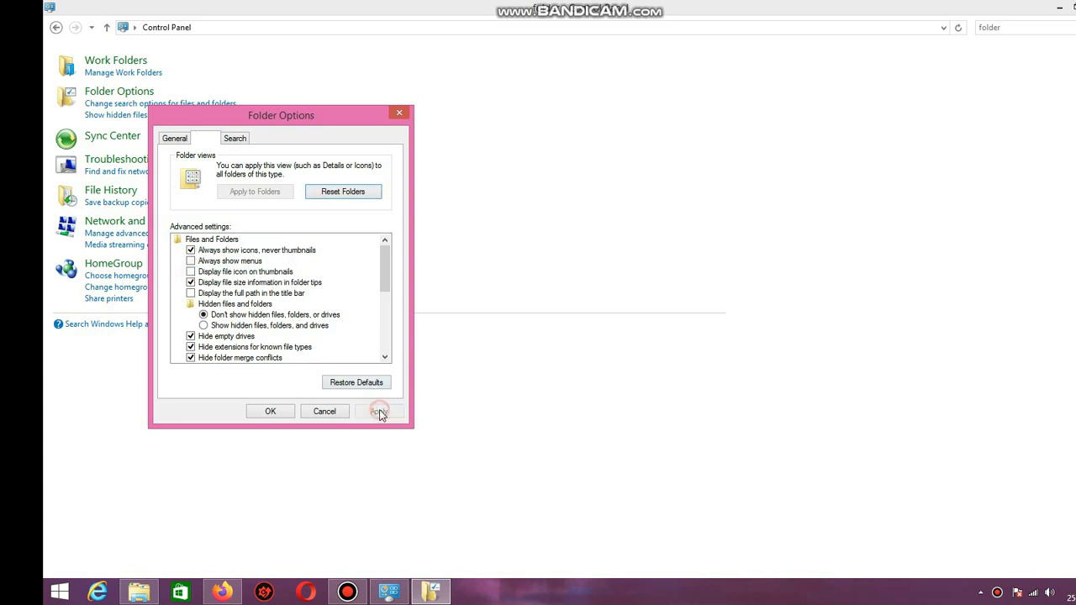